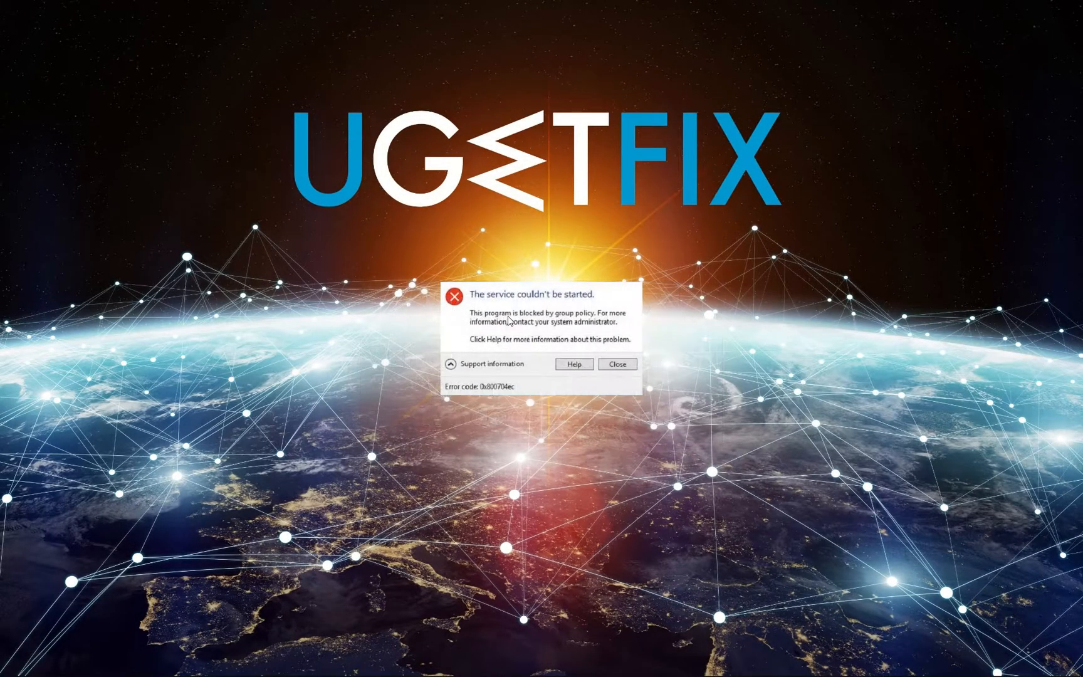
mouse_move(591, 381)
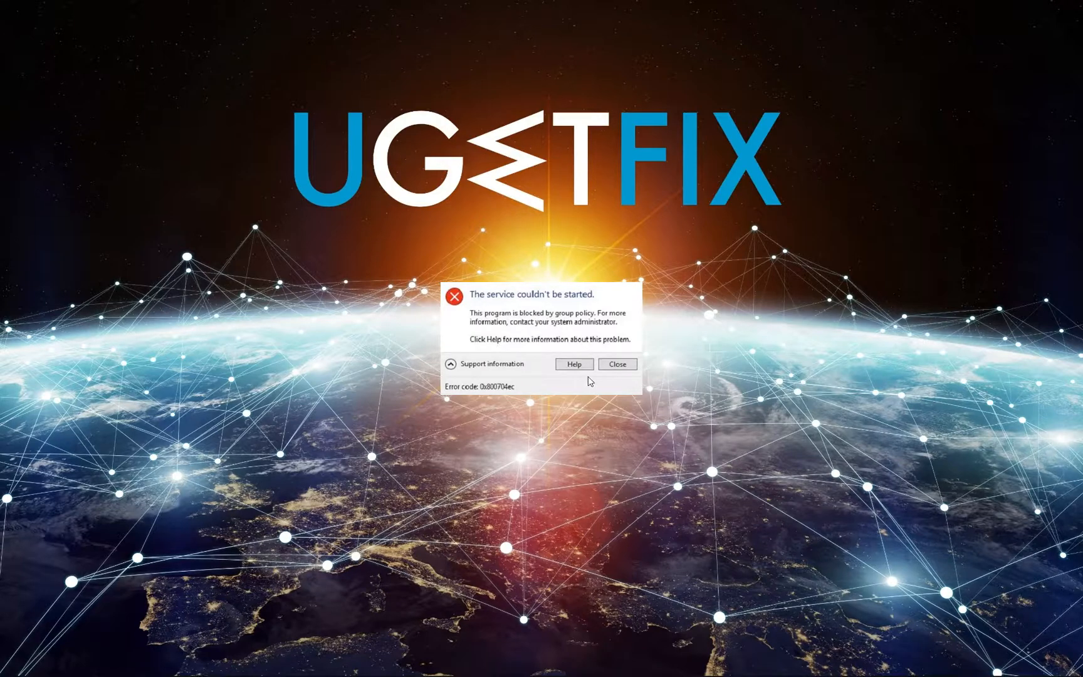
mouse_move(553, 346)
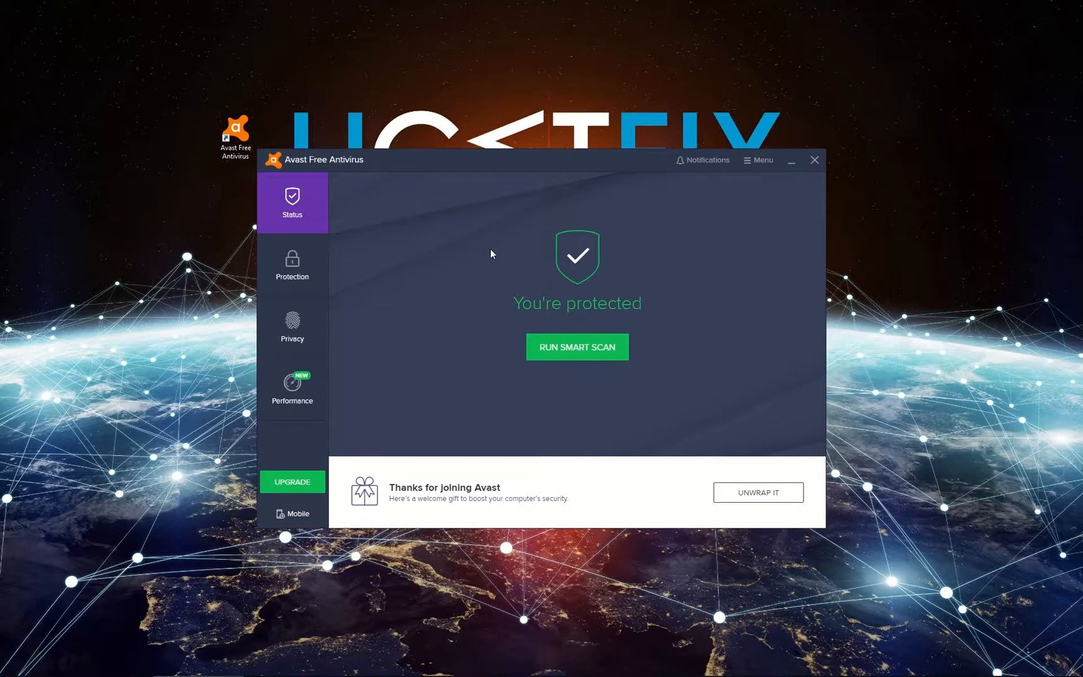
Step: Go to Avast's Settings > Troubleshooting section from the main menu
click(757, 160)
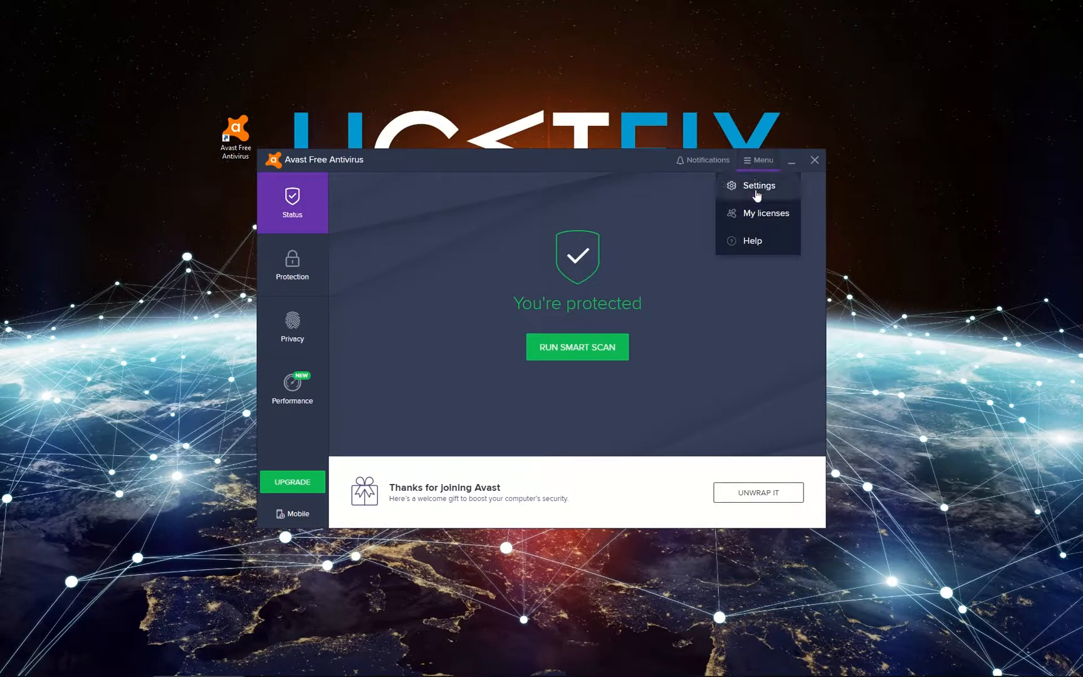
click(757, 185)
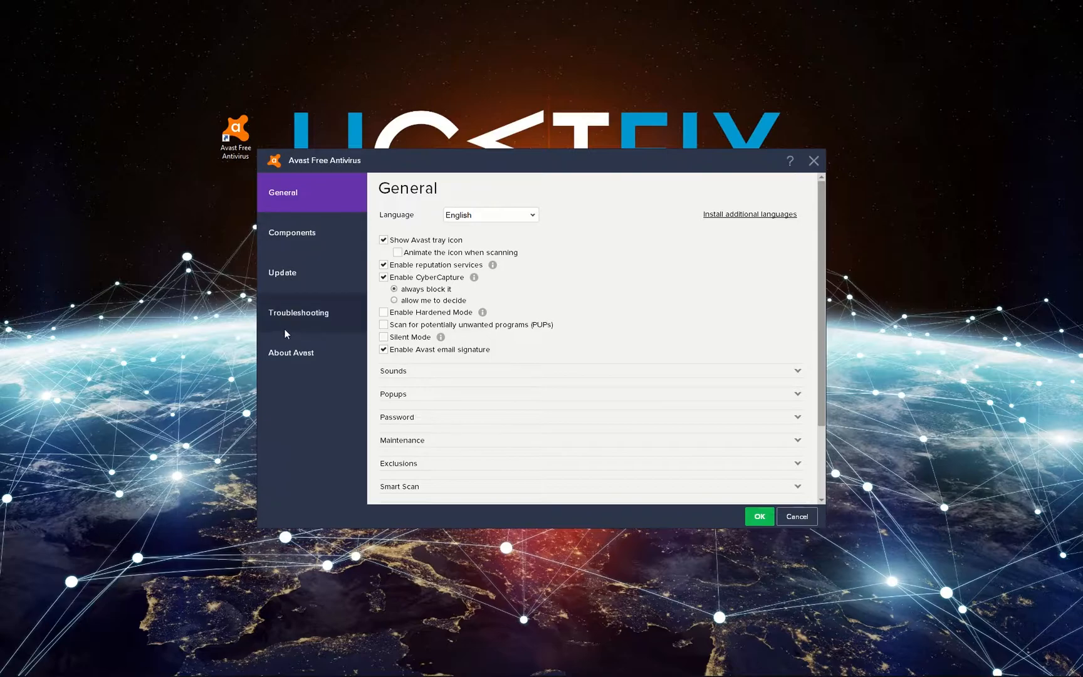
click(299, 312)
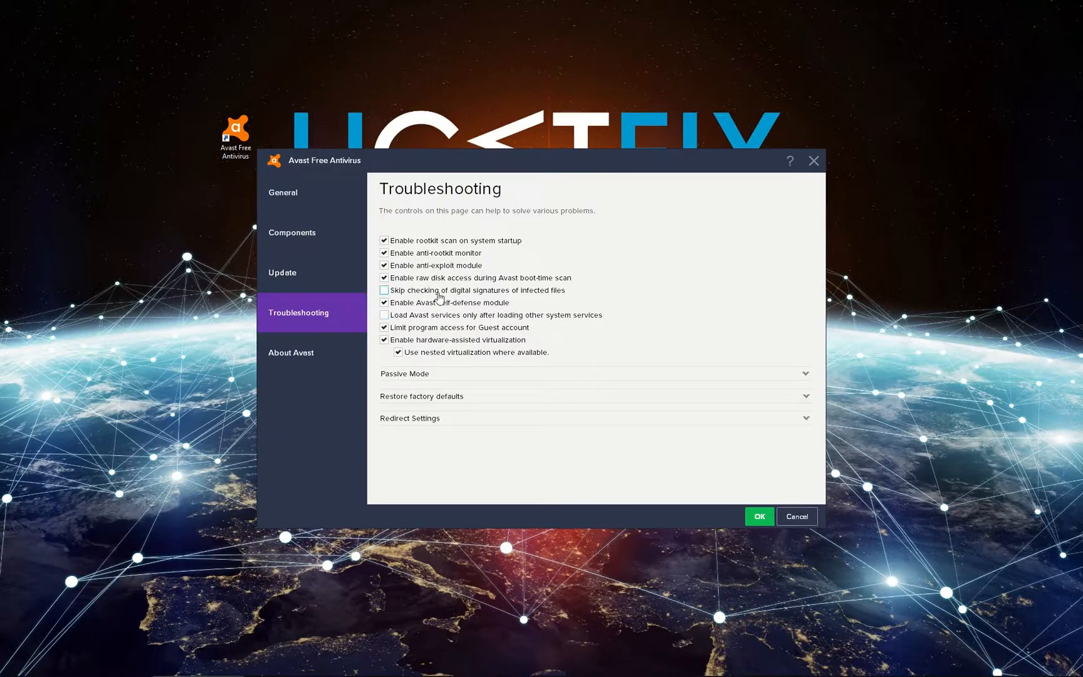
Step: Uncheck Enable Avast self-defense module and confirm with OK and Yes
click(383, 302)
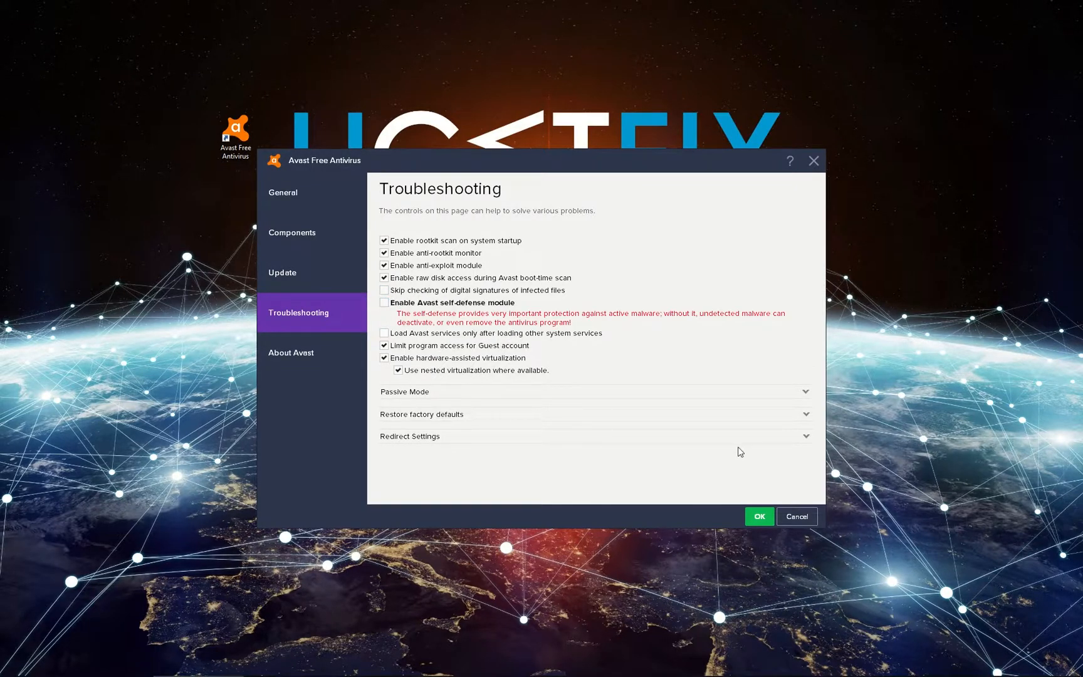
click(758, 516)
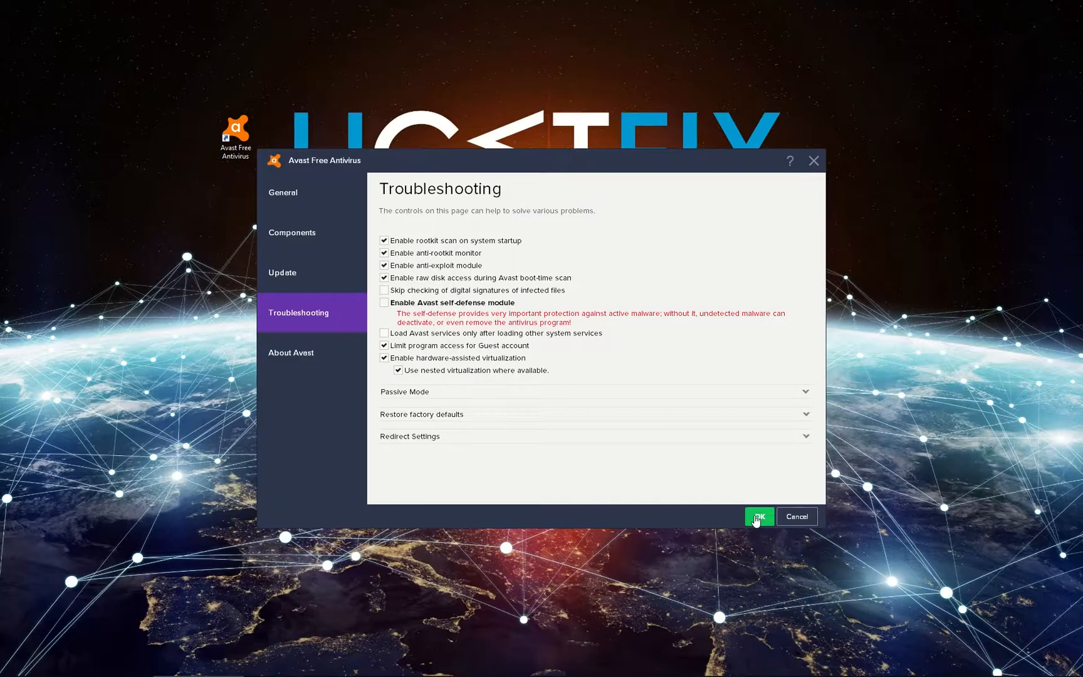
click(757, 516)
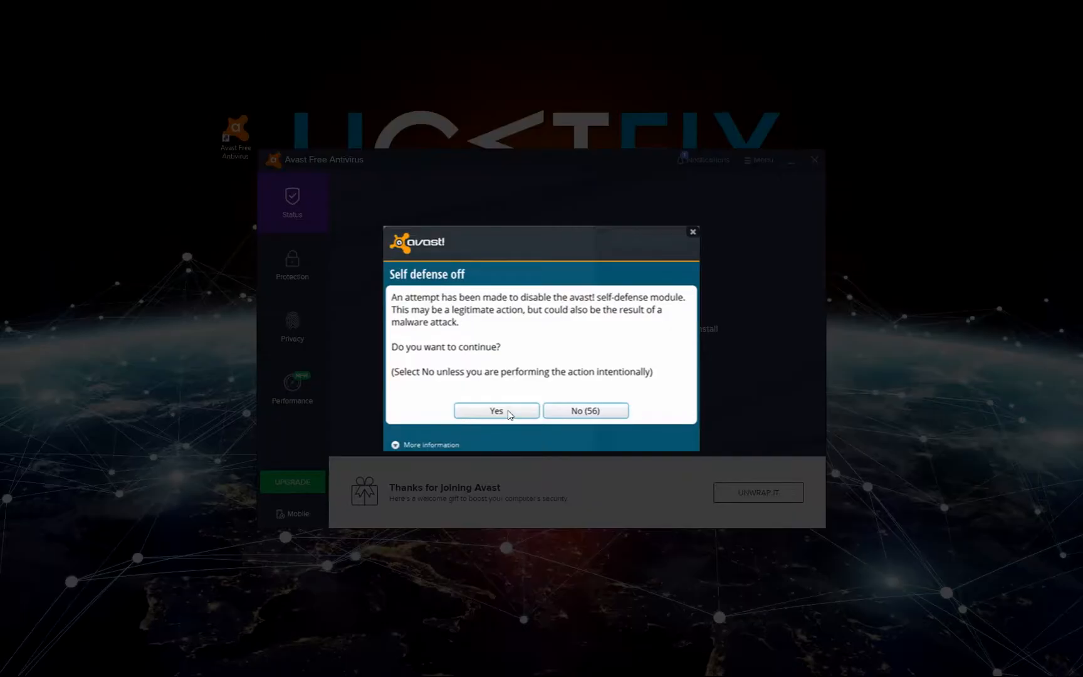
click(495, 410)
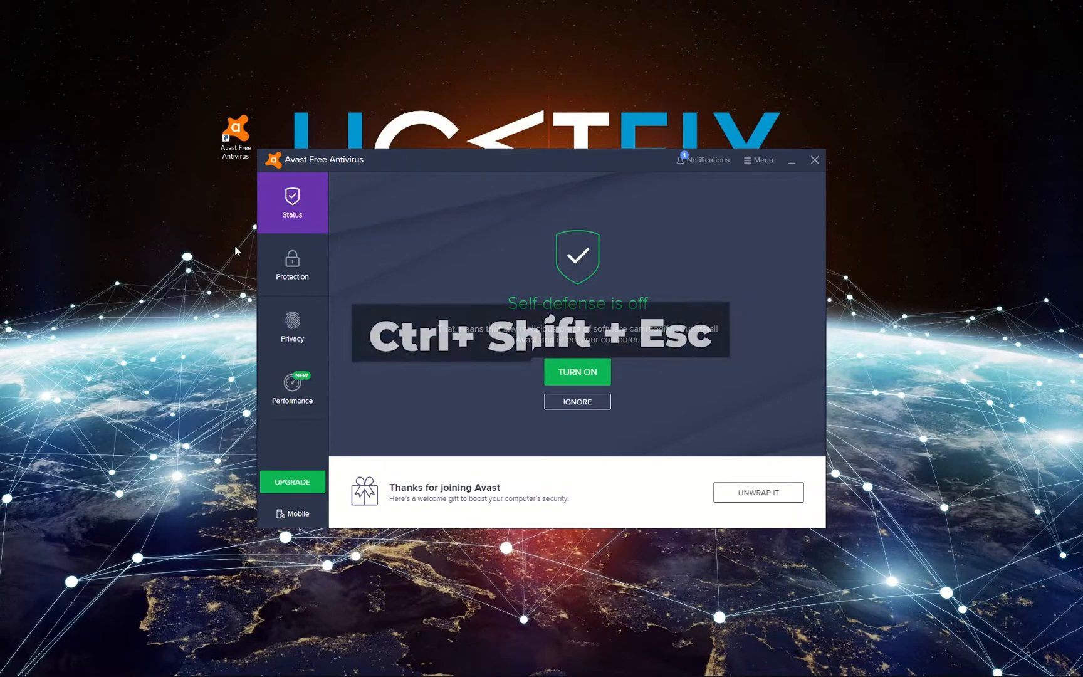
Step: End the Avast Antivirus task from Task Manager's Apps list
key(ctrl+shift+esc)
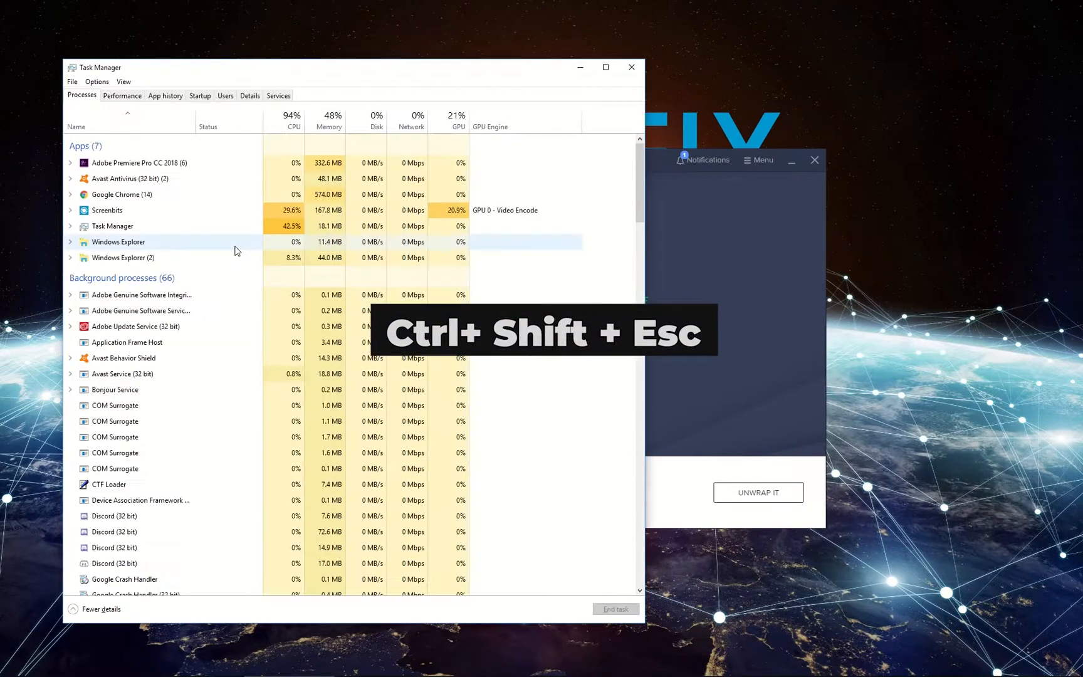
click(128, 178)
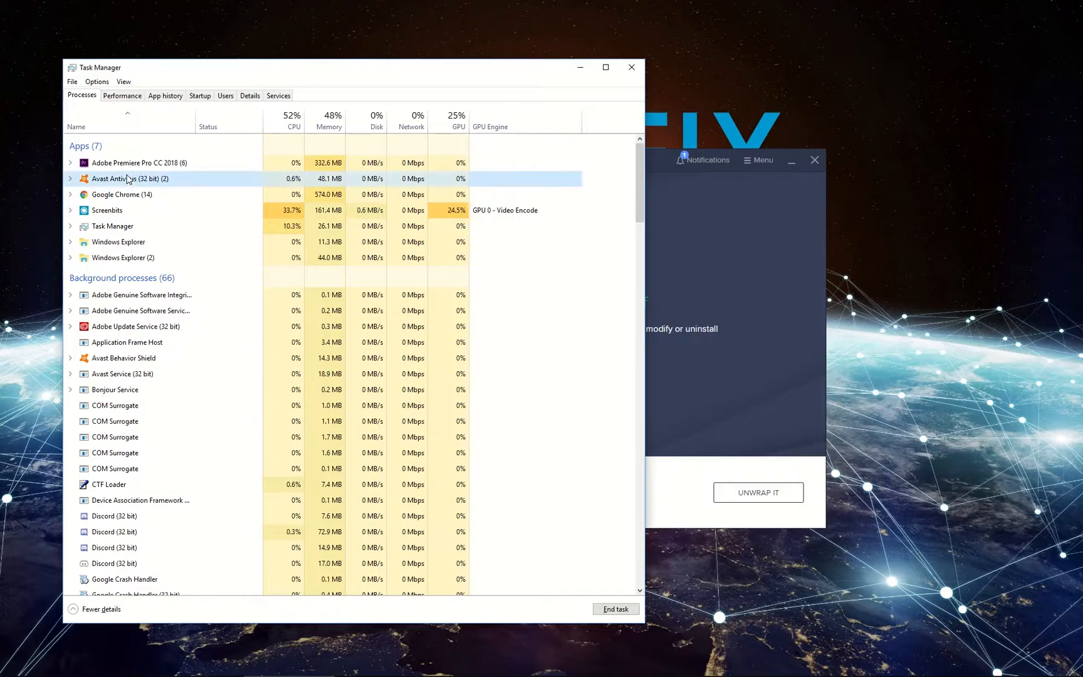
right_click(130, 178)
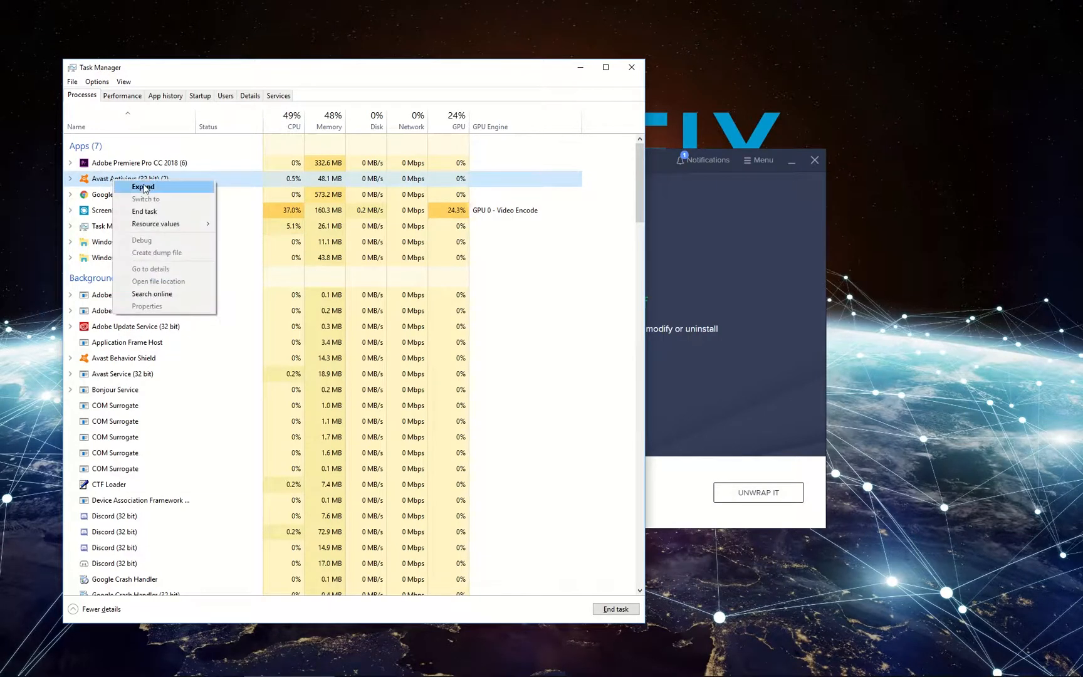
click(144, 210)
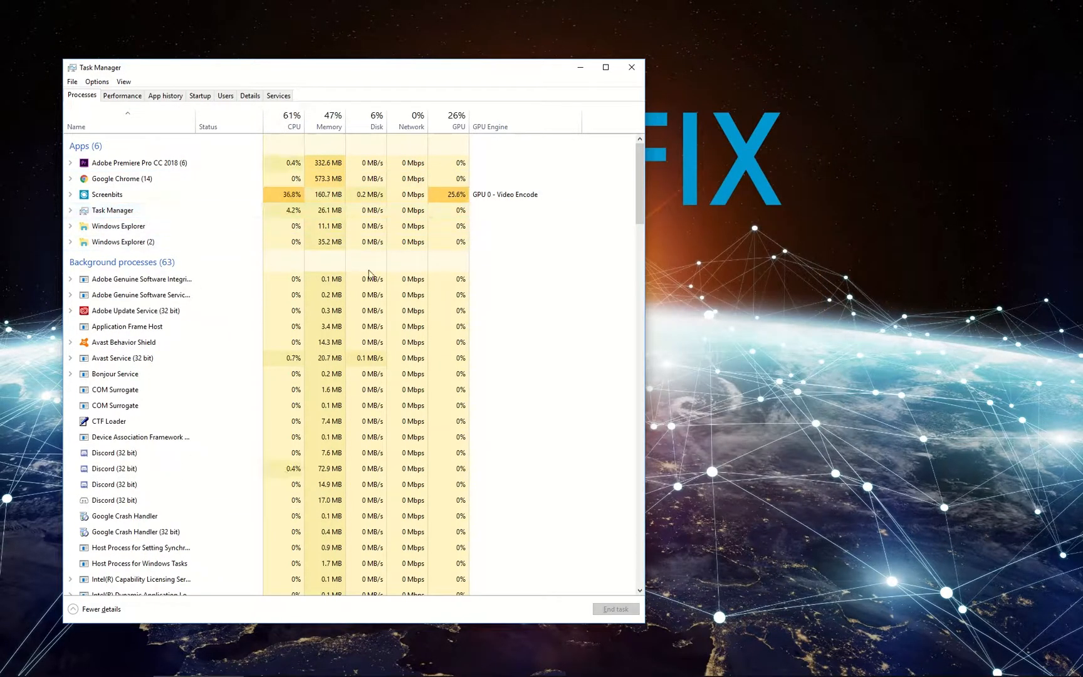
Step: Find Avast Free Antivirus in Apps & features via Start search to uninstall it
click(10, 669)
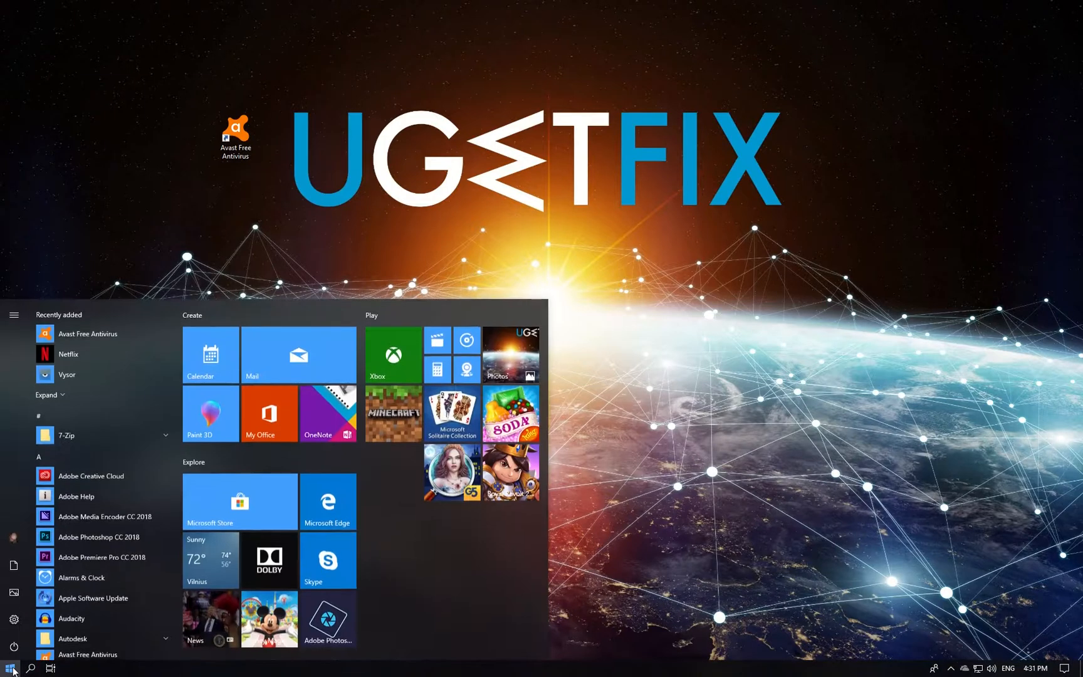
text(apps and features)
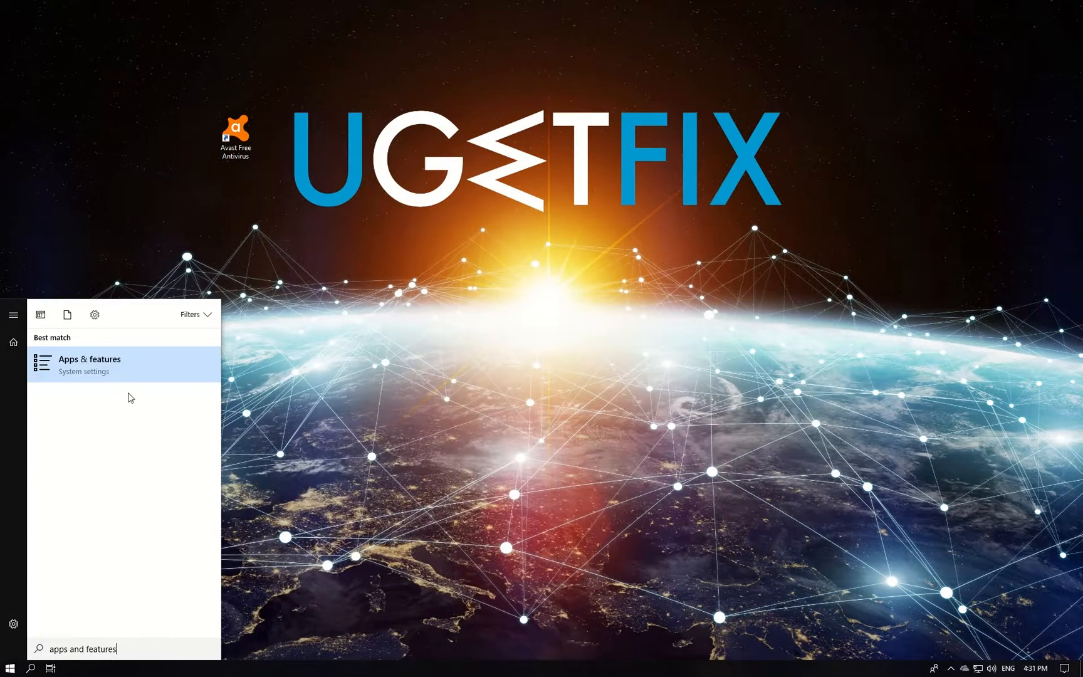
click(89, 364)
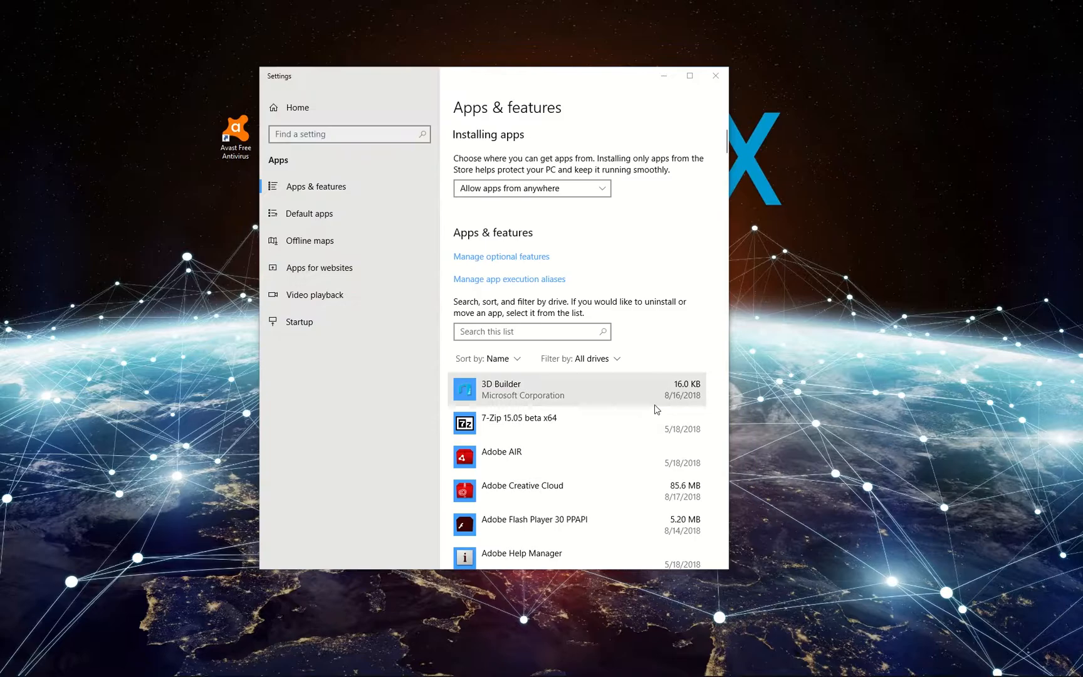
scroll(down, 3)
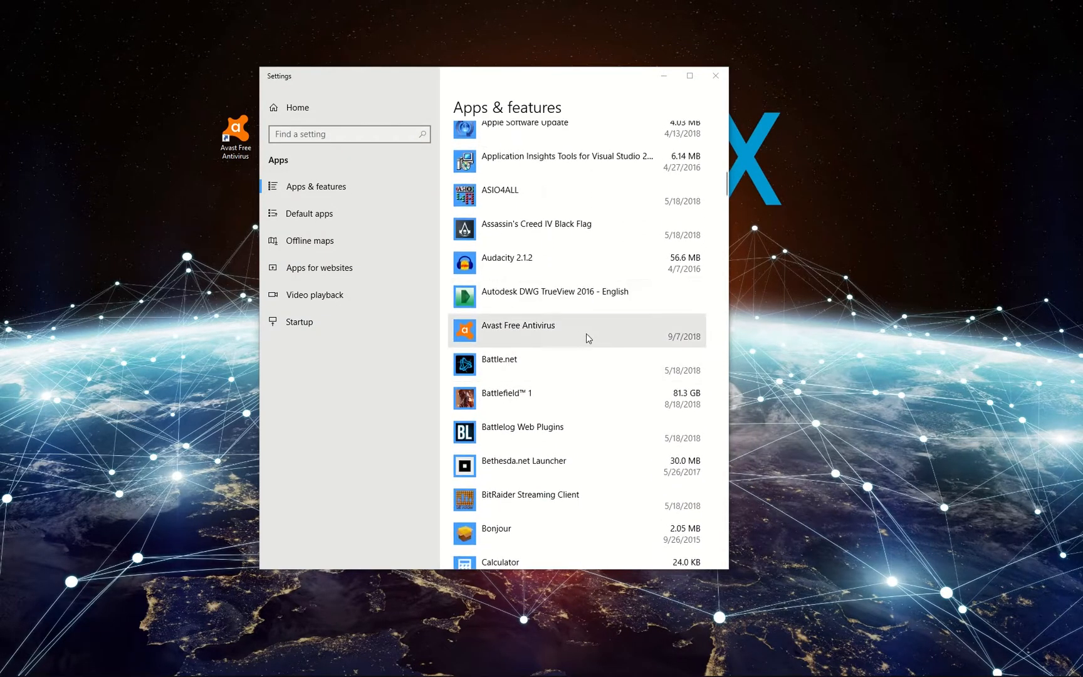
click(576, 330)
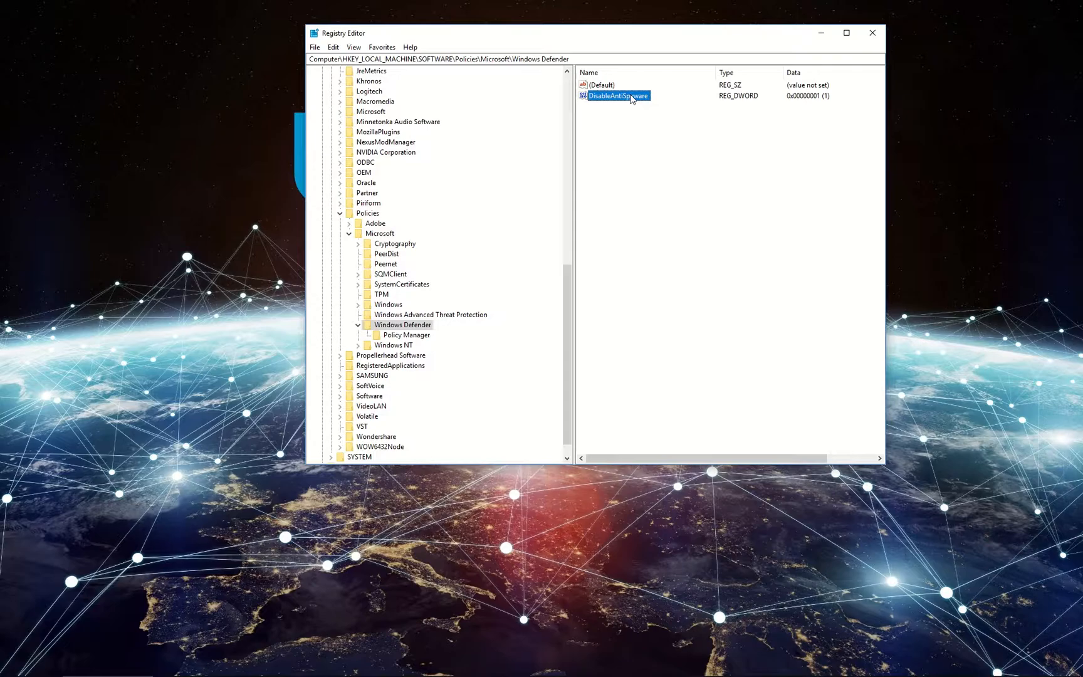
Step: Edit the DisableAntiSpyware value under HKLM\SOFTWARE\Policies\Microsoft\Windows Defender
double_click(617, 95)
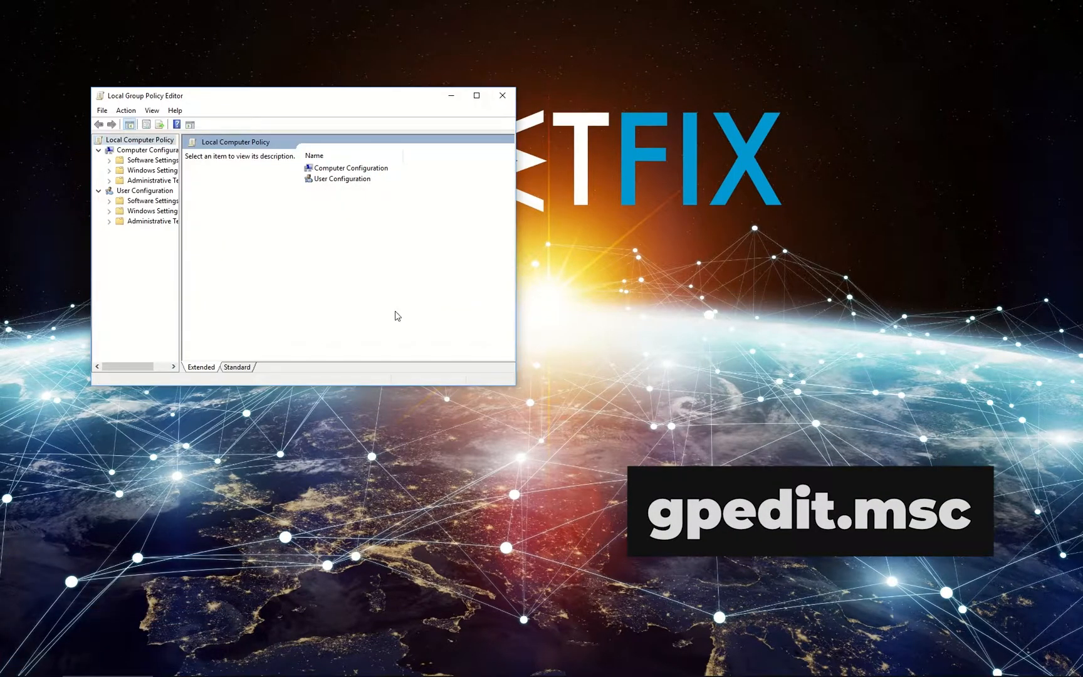
Step: Expand Administrative Templates > Windows Components and select Turn off Windows Defender Antivirus
click(153, 159)
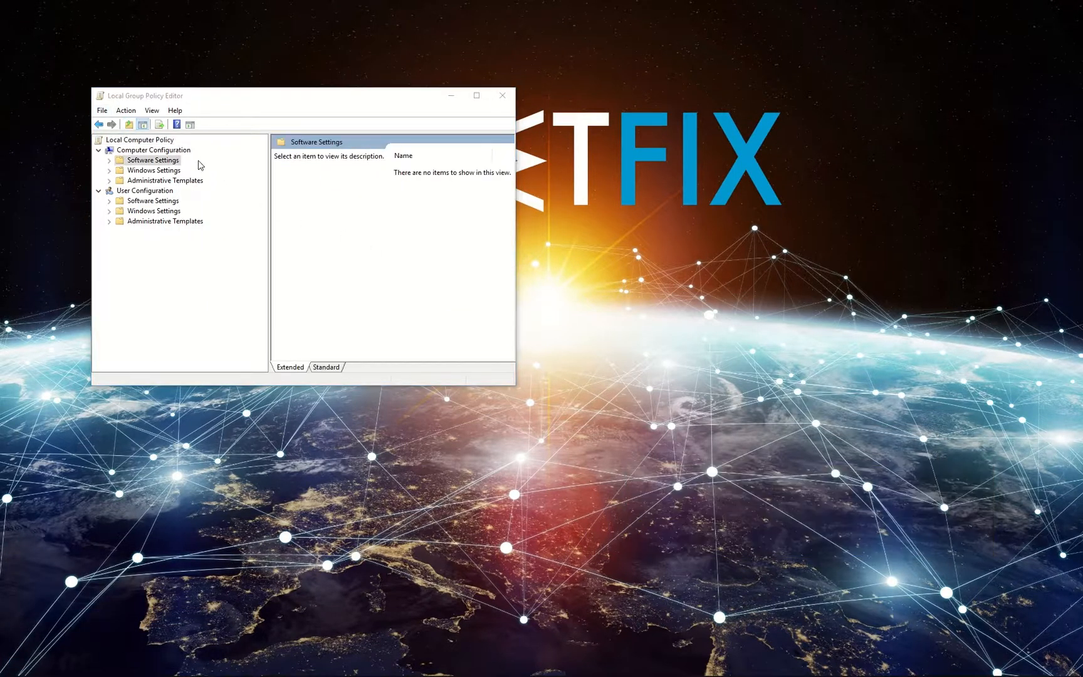
click(166, 180)
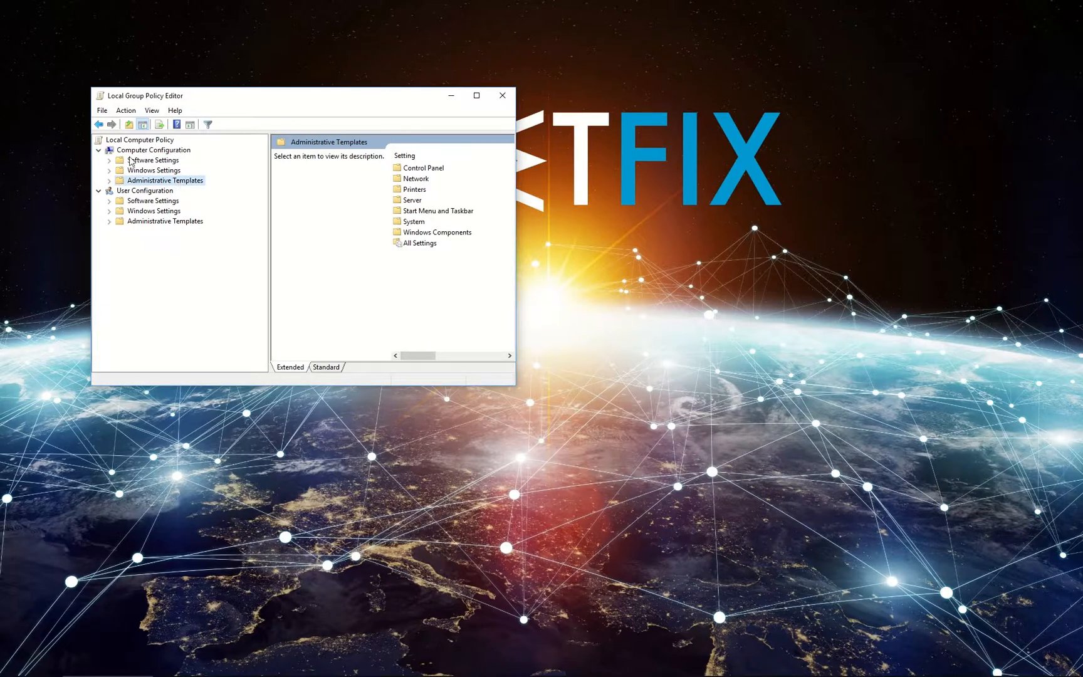
click(109, 180)
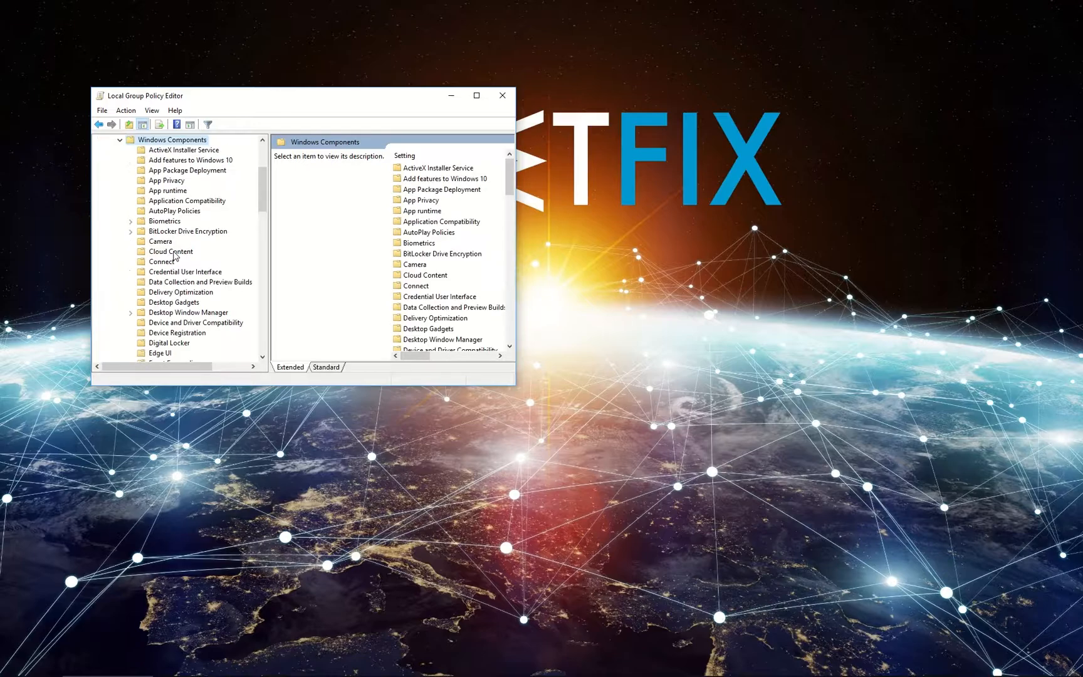
scroll(down, 3)
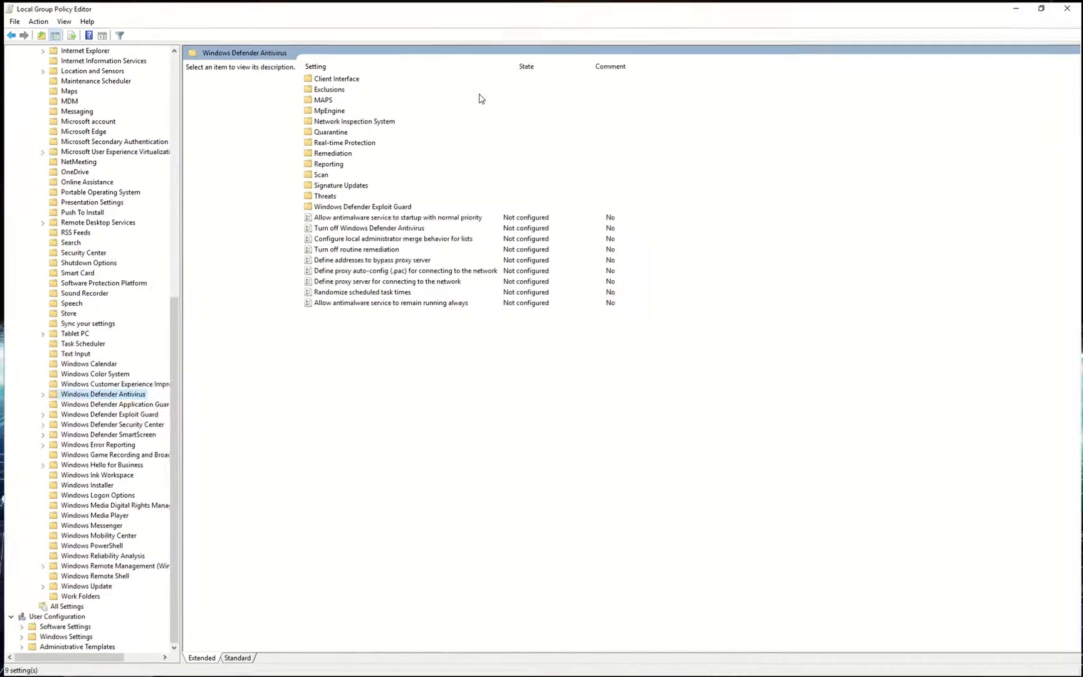
click(370, 228)
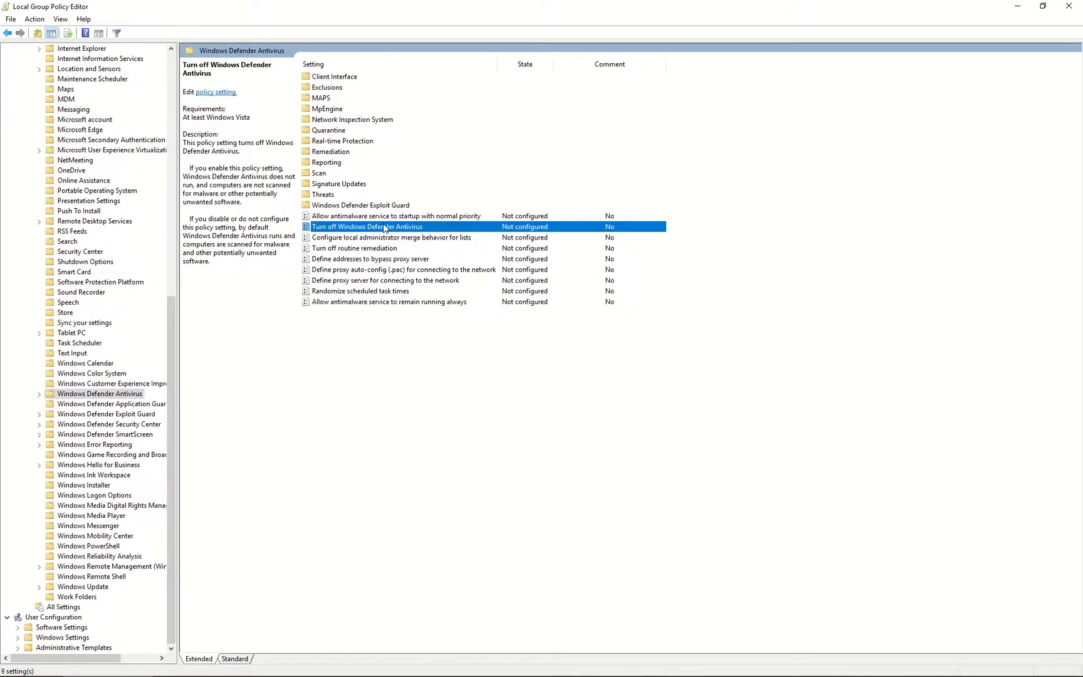
Step: Set the Turn off Windows Defender Antivirus policy to Disabled
double_click(367, 227)
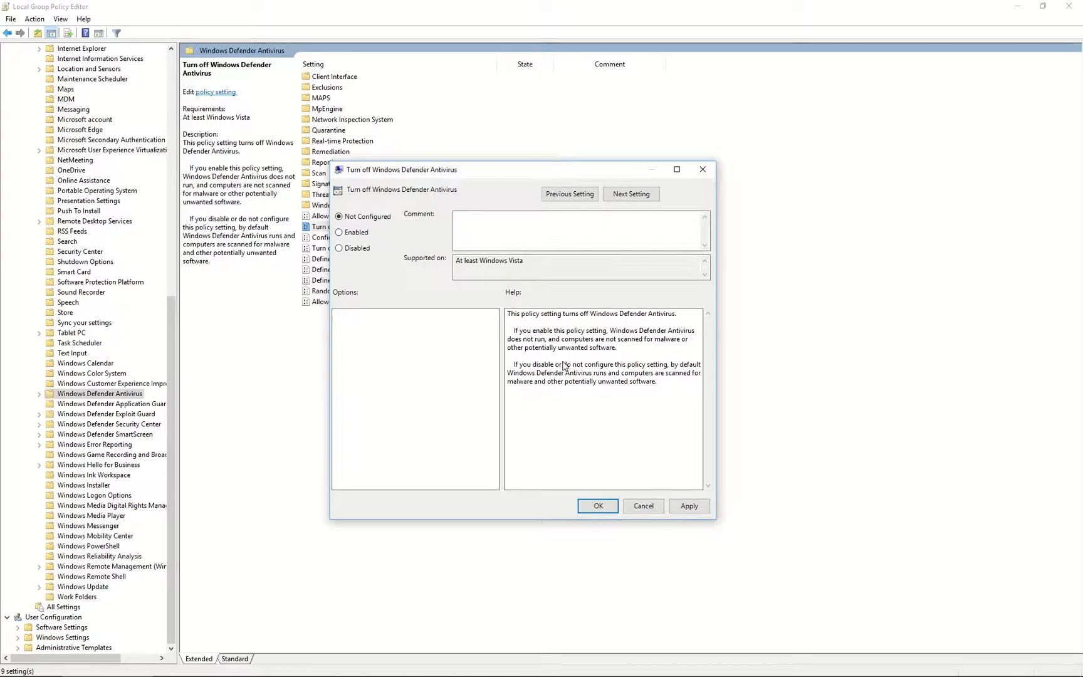
click(339, 249)
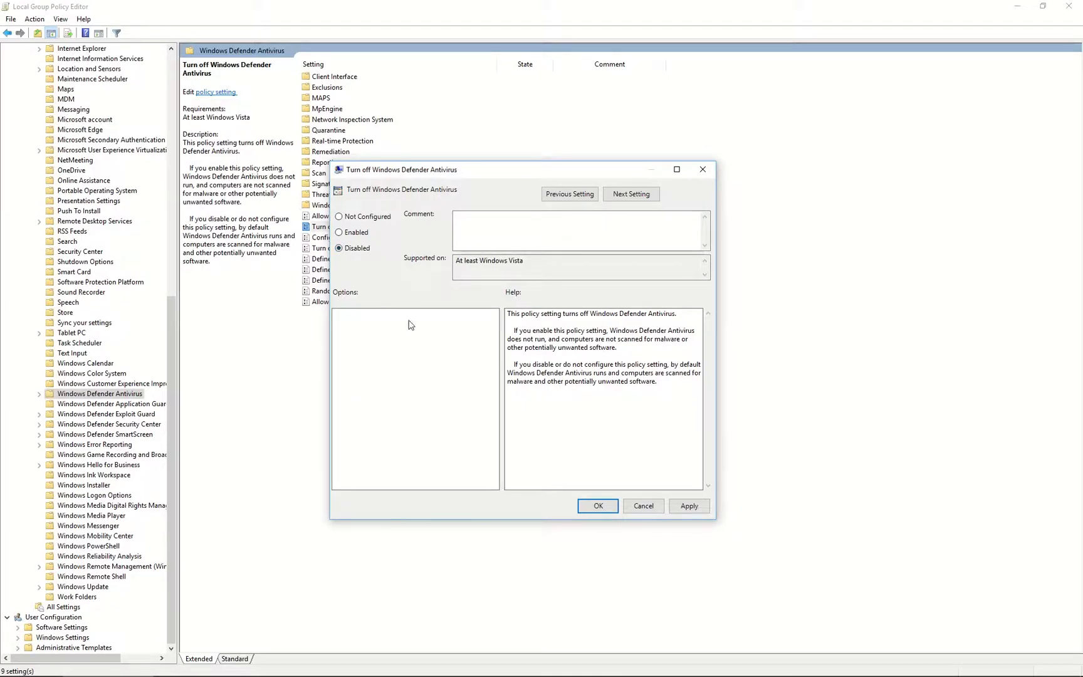